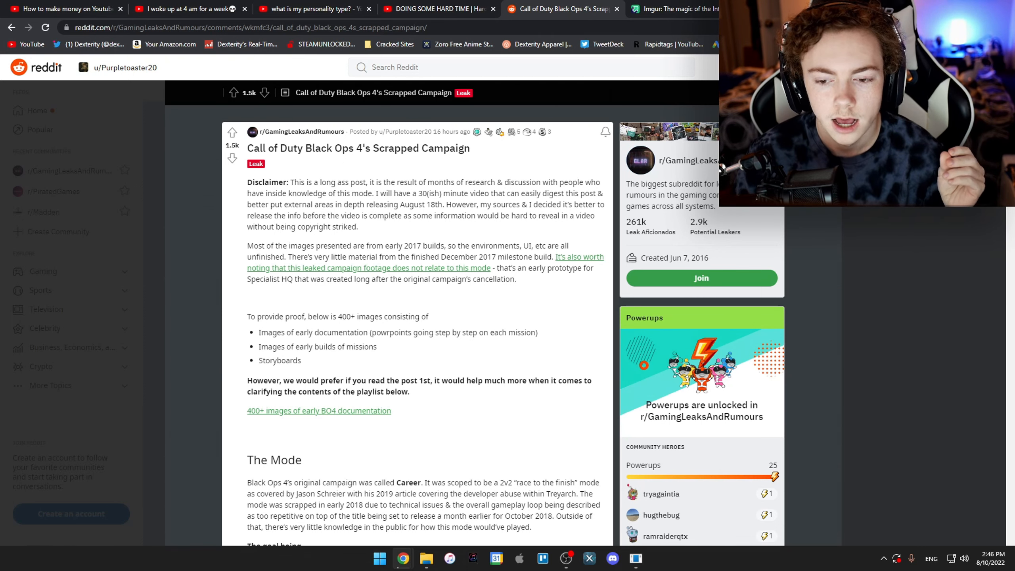
Step: Scroll past the introduction through The Mode to the narrative setting and 2v2 factions
{"action": "scroll", "scroll_direction": "down", "scroll_amount": 3}
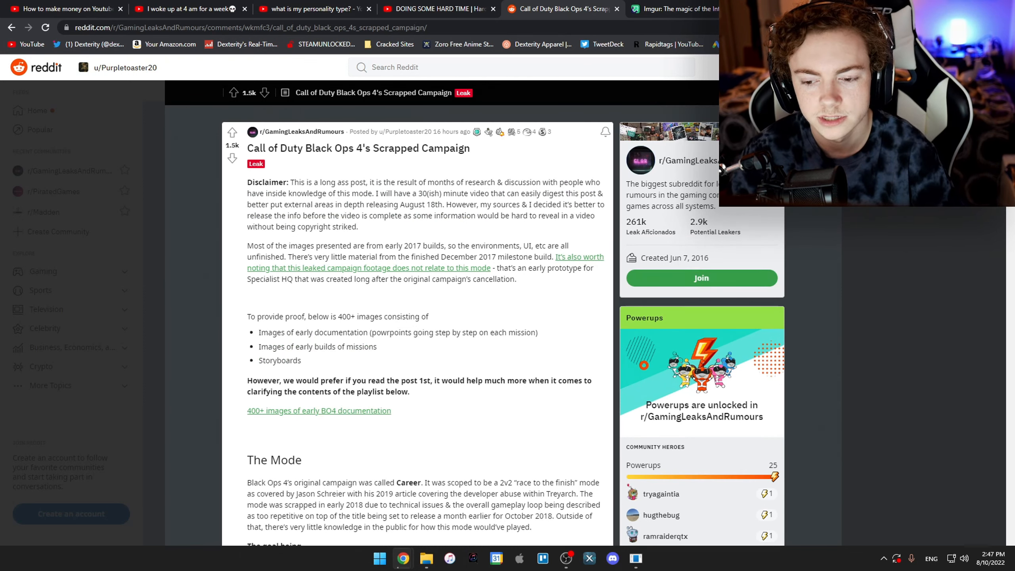
{"action": "scroll", "scroll_direction": "down", "scroll_amount": 3}
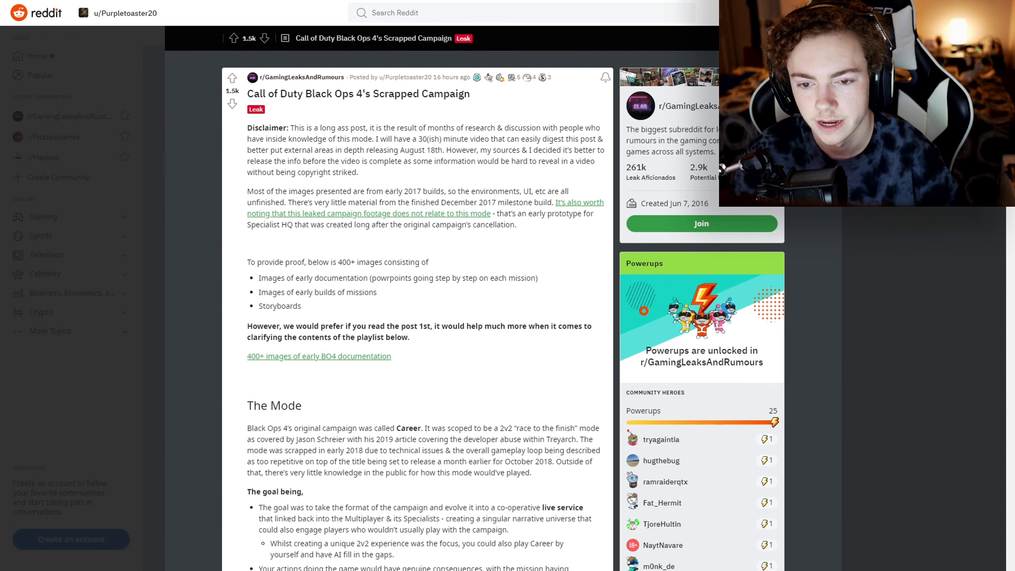
{"action": "scroll", "scroll_direction": "down", "scroll_amount": 3}
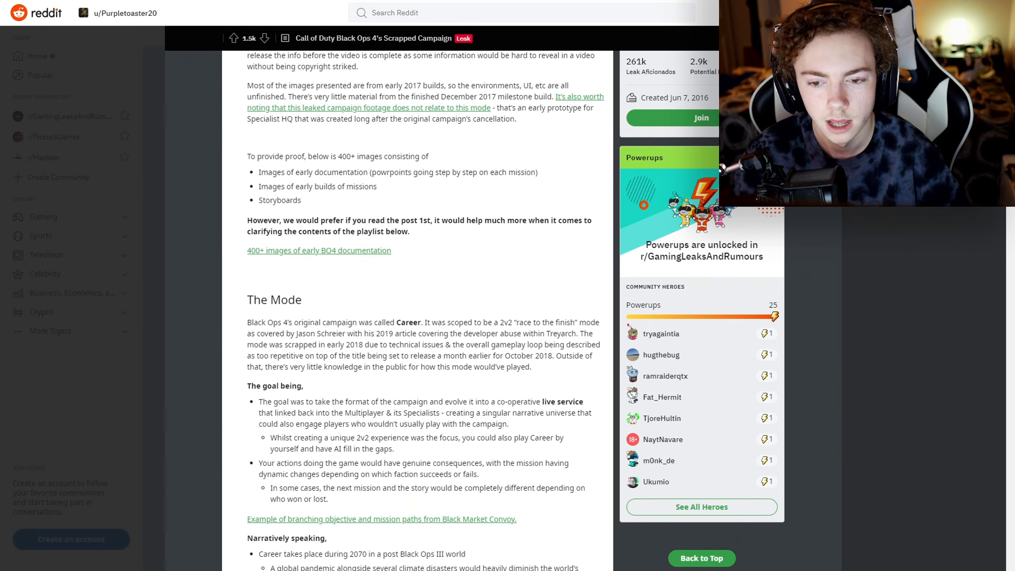
{"action": "scroll", "scroll_direction": "down", "scroll_amount": 3}
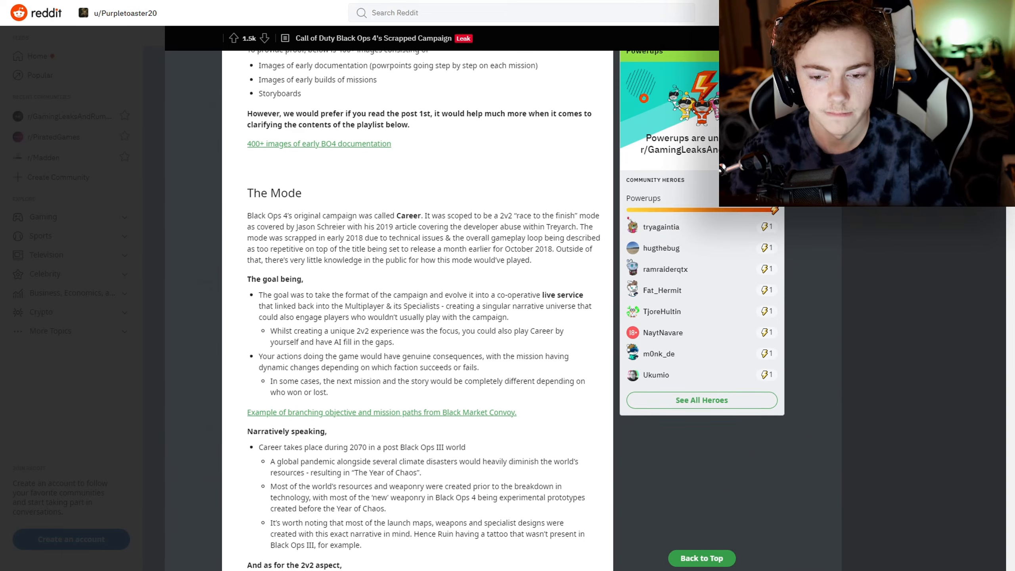
{"action": "scroll", "scroll_direction": "down", "scroll_amount": 3}
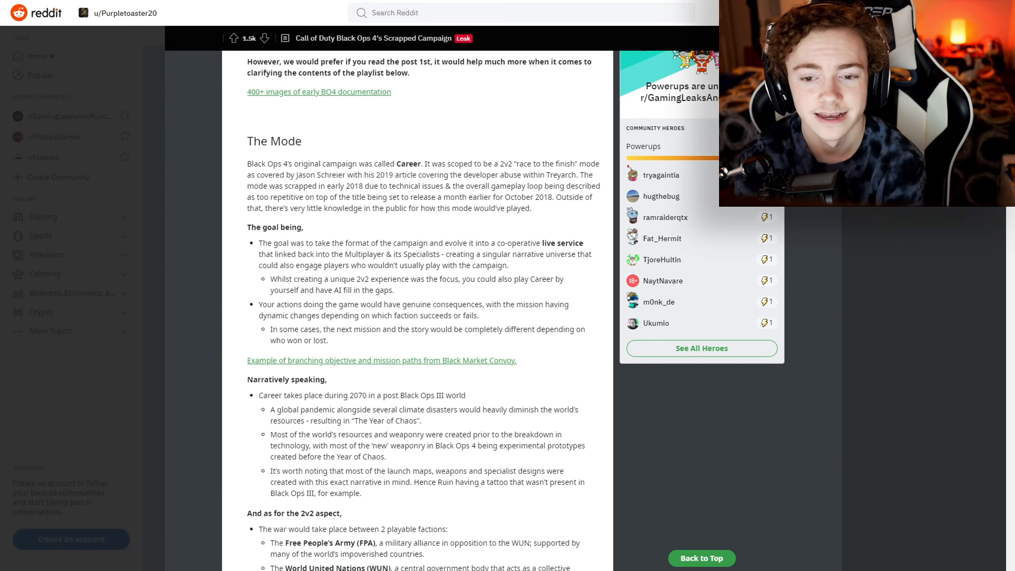
Step: Scroll to show the full 2v2 factions section and The Fundamentals heading
{"action": "scroll", "scroll_direction": "down", "scroll_amount": 3}
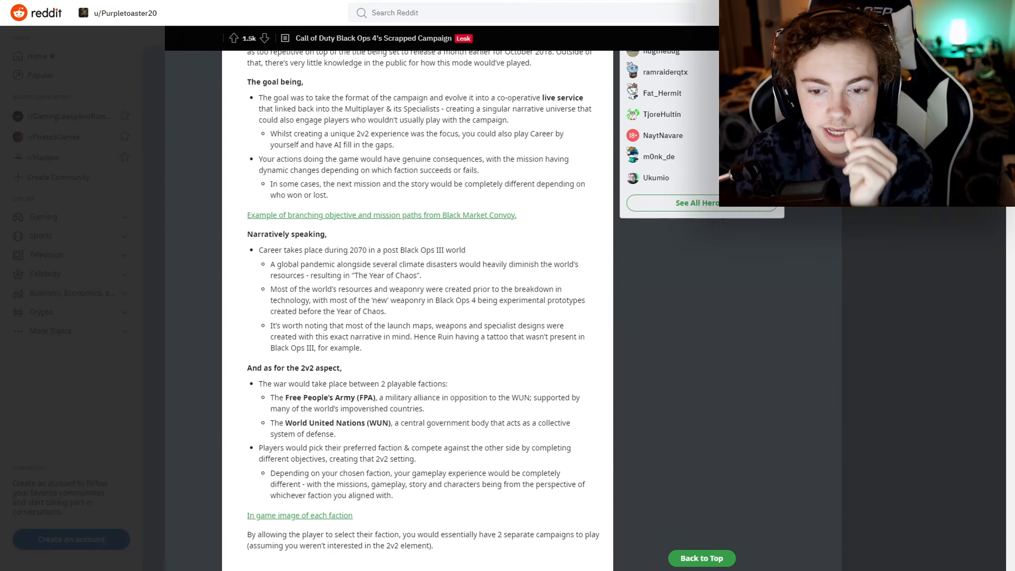
{"action": "scroll", "scroll_direction": "down", "scroll_amount": 3}
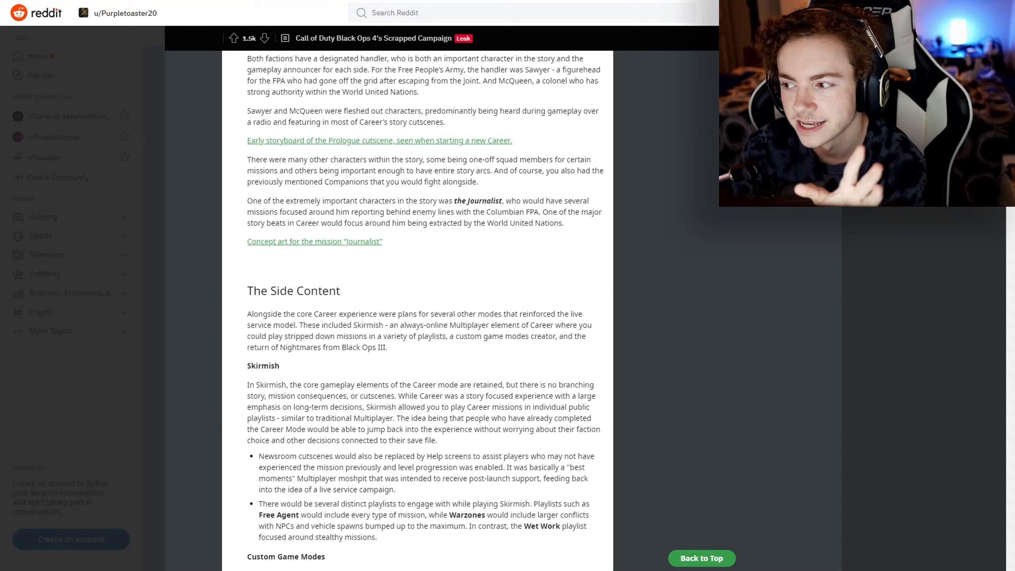
{"action": "scroll", "scroll_direction": "down", "scroll_amount": 3}
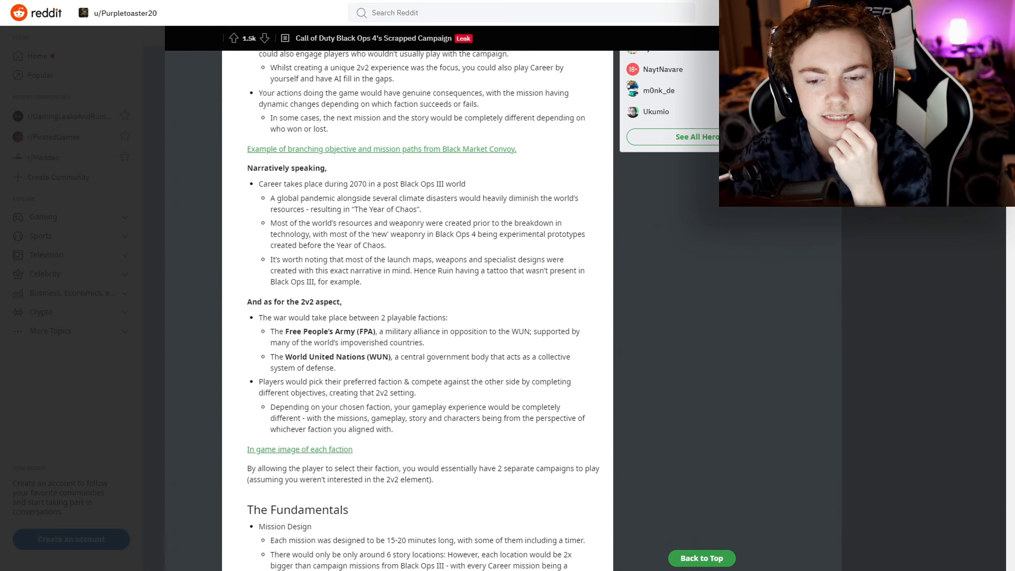
Step: Scroll further into The Fundamentals to the mission design notes and Combat
{"action": "scroll", "scroll_direction": "down", "scroll_amount": 3}
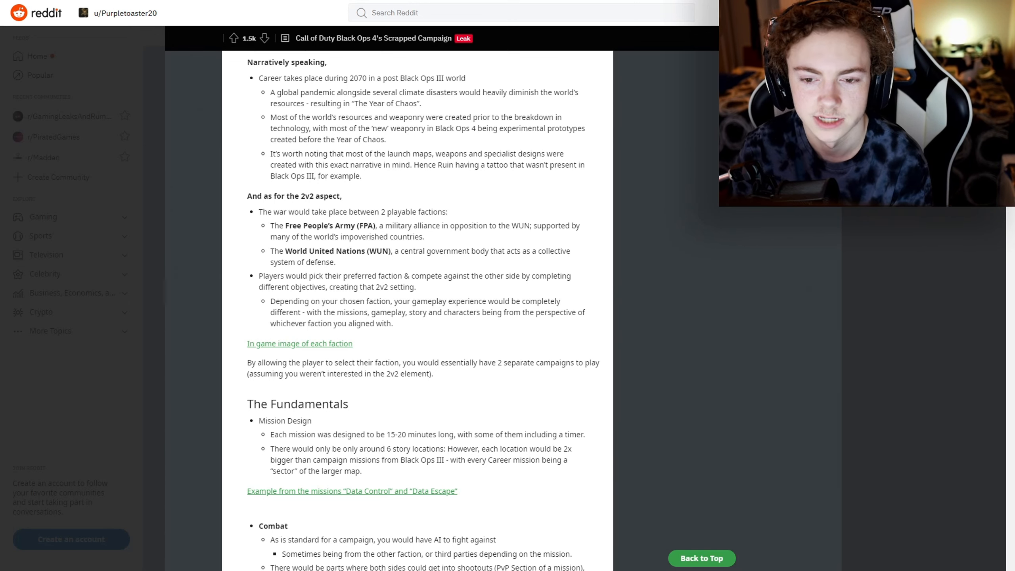
{"action": "scroll", "scroll_direction": "down", "scroll_amount": 3}
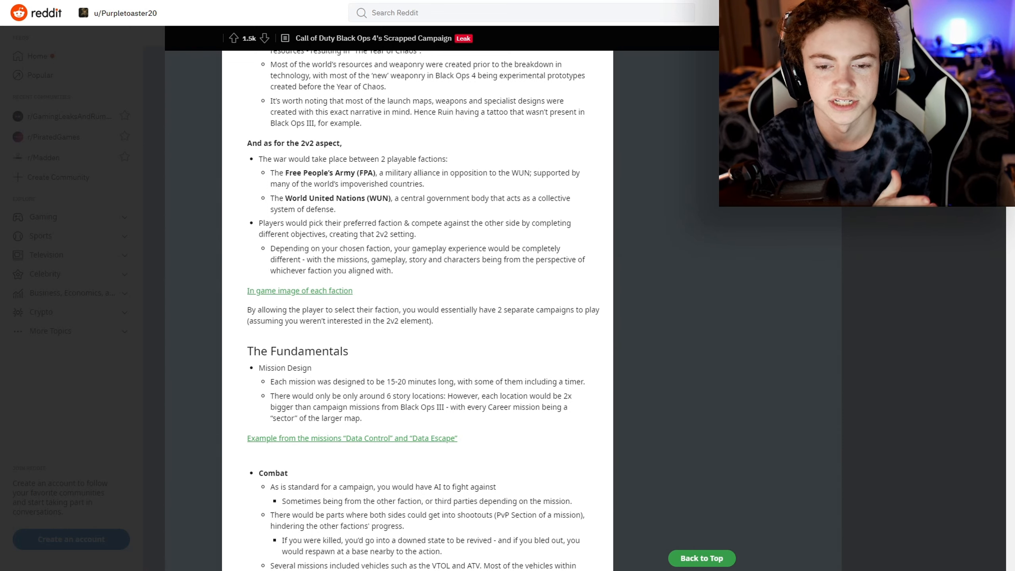
Step: Scroll through the Combat section and side objectives to the start of Companions
{"action": "scroll", "scroll_direction": "down", "scroll_amount": 3}
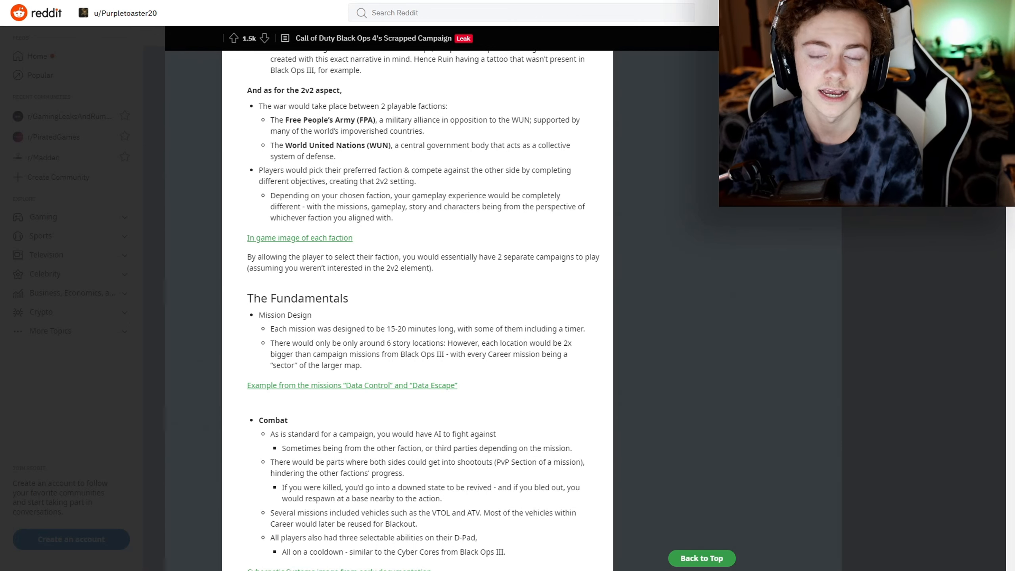
{"action": "scroll", "scroll_direction": "down", "scroll_amount": 3}
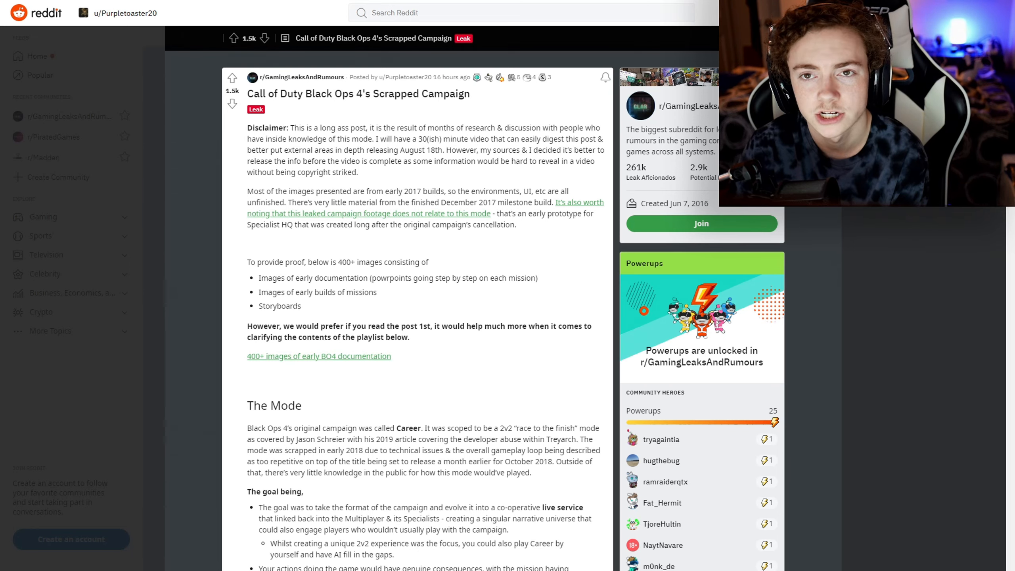
{"action": "scroll", "scroll_direction": "down", "scroll_amount": 3}
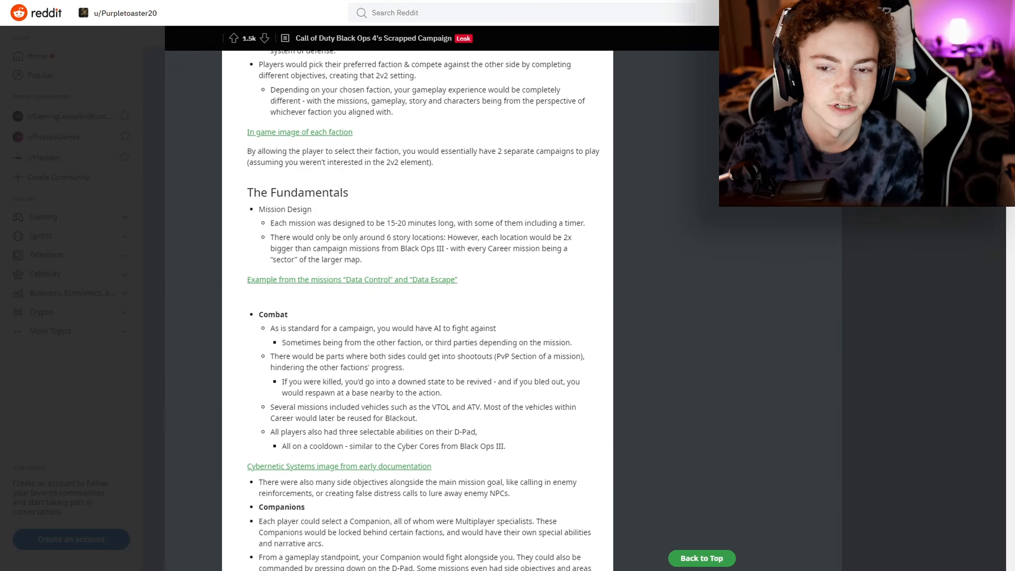
Step: Scroll slightly to reveal companion relationships and planned side missions
{"action": "scroll", "scroll_direction": "down", "scroll_amount": 3}
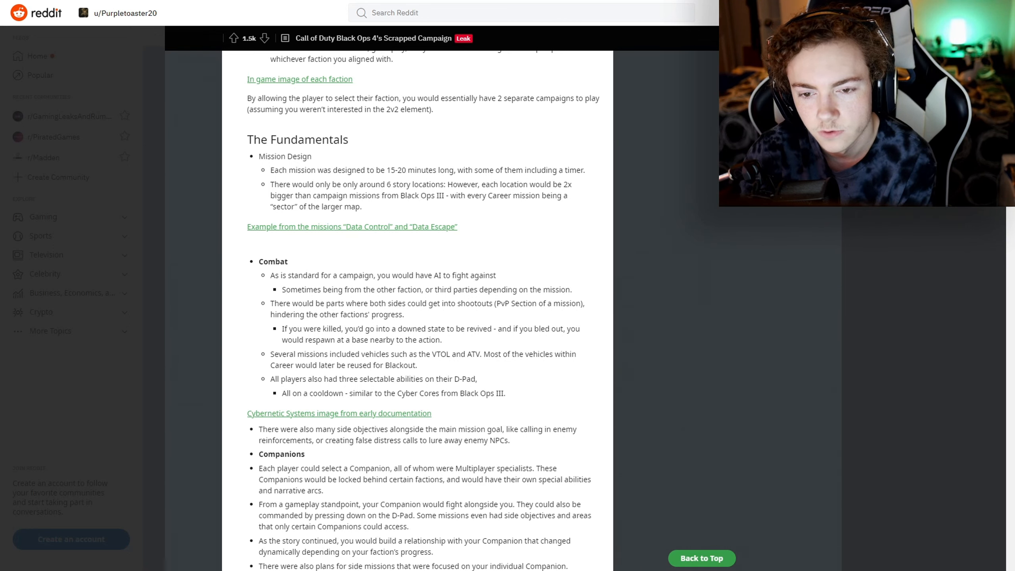
Step: Scroll past Companions to the Progression notes on XP and character customization
{"action": "scroll", "scroll_direction": "down", "scroll_amount": 3}
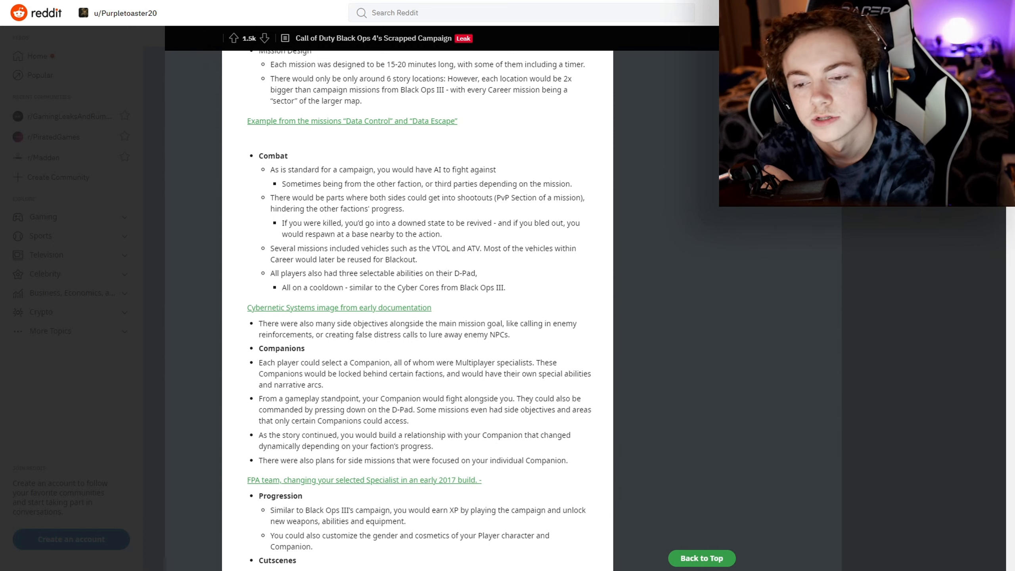
{"action": "scroll", "scroll_direction": "down", "scroll_amount": 3}
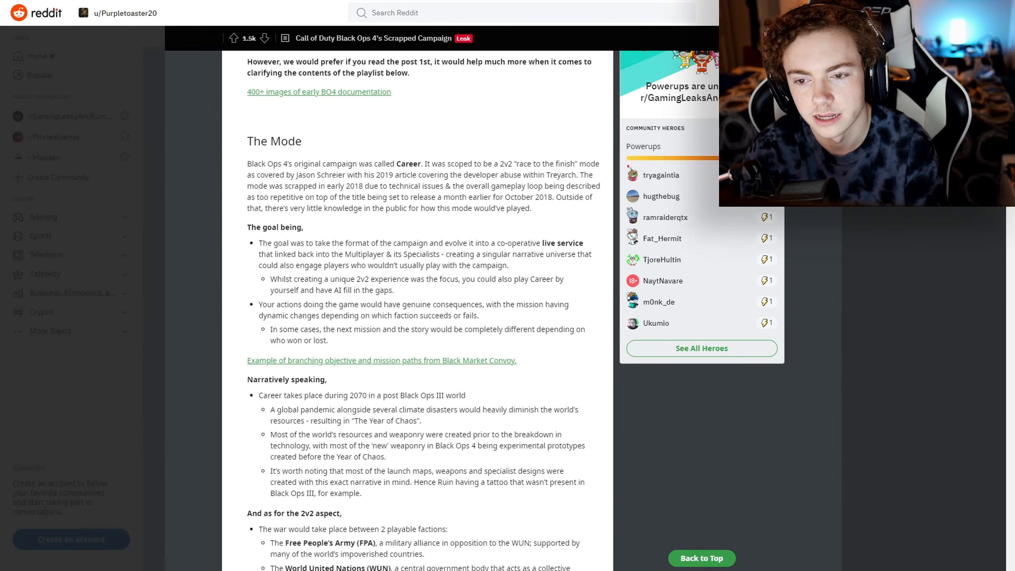
{"action": "scroll", "scroll_direction": "down", "scroll_amount": 3}
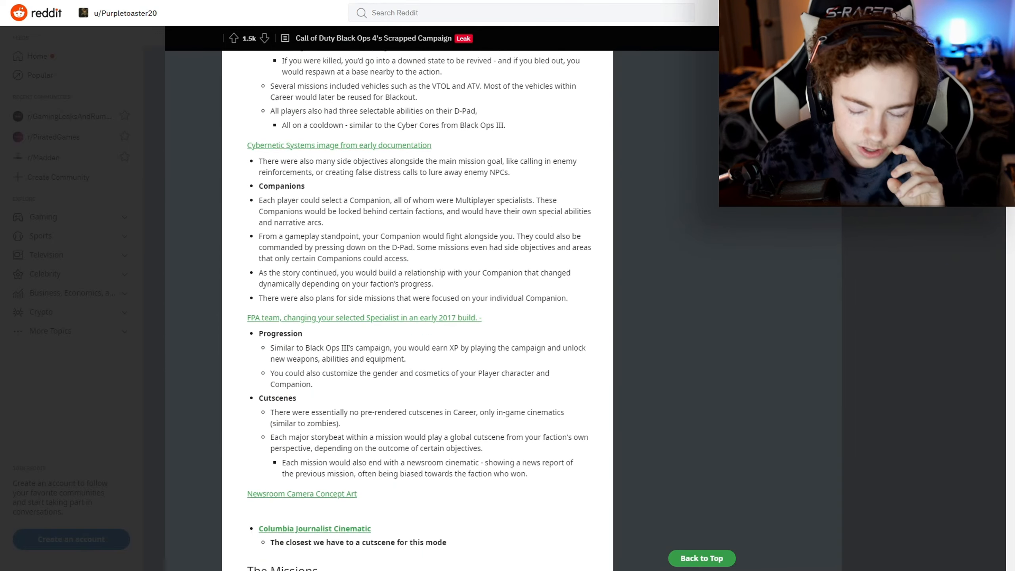
{"action": "scroll", "scroll_direction": "down", "scroll_amount": 3}
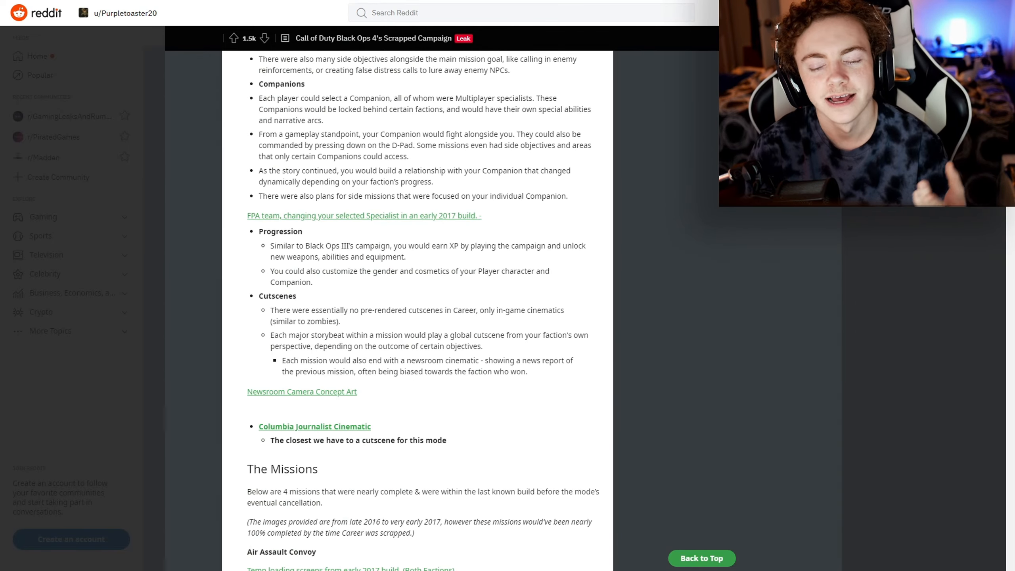
{"action": "scroll", "scroll_direction": "up", "scroll_amount": 3}
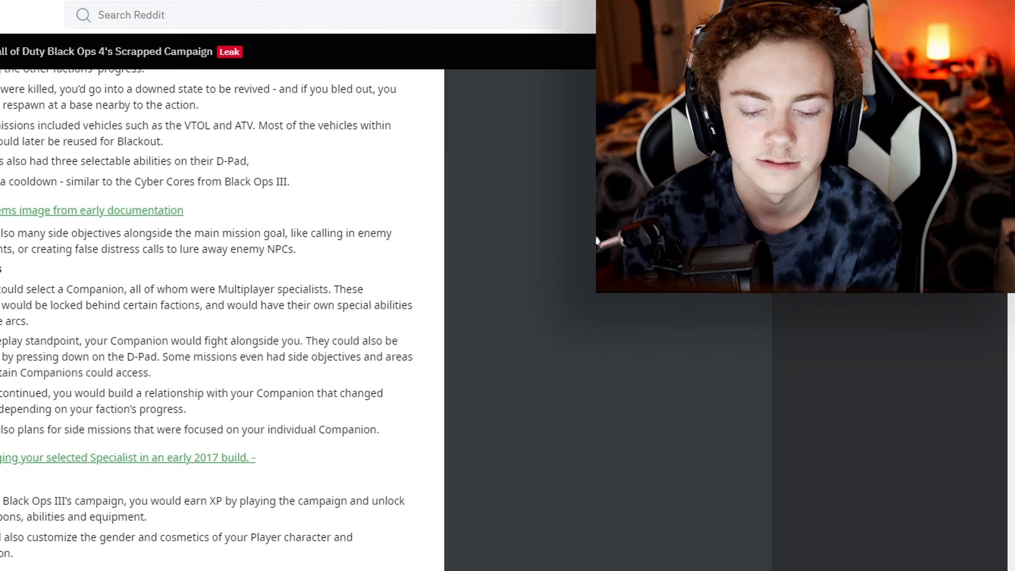
Step: Scroll past Cutscenes to The Missions heading and Air Assault Convoy
{"action": "scroll", "scroll_direction": "down", "scroll_amount": 3}
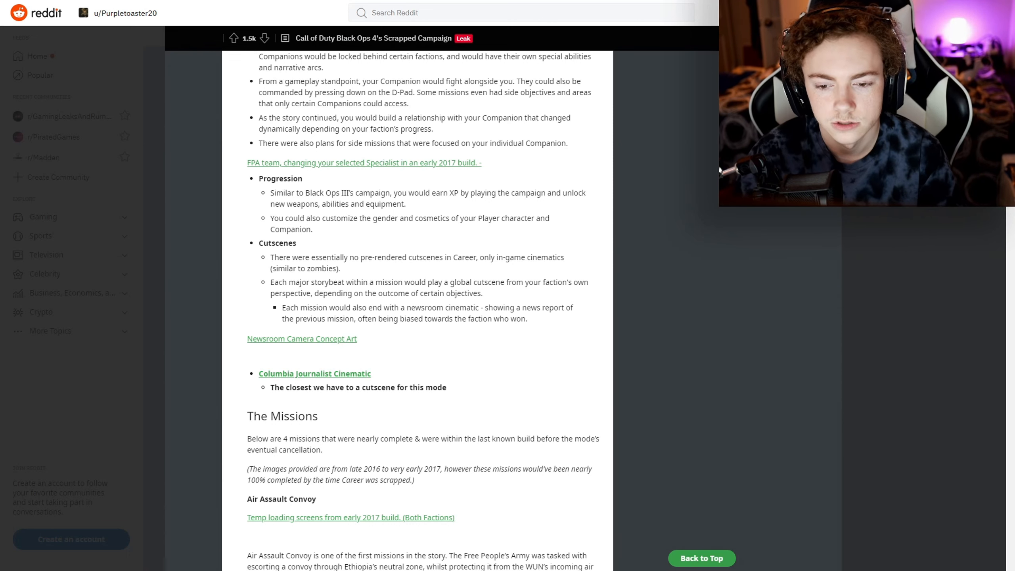
Step: Scroll through the Air Assault Convoy write-up into Data Control's hacking and demolition objectives
{"action": "scroll", "scroll_direction": "down", "scroll_amount": 3}
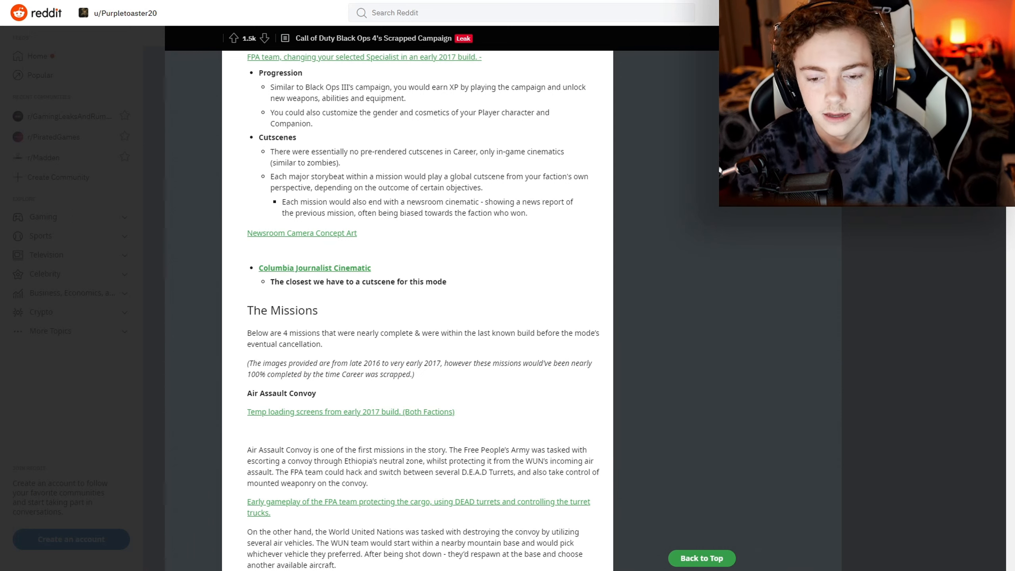
{"action": "scroll", "scroll_direction": "down", "scroll_amount": 3}
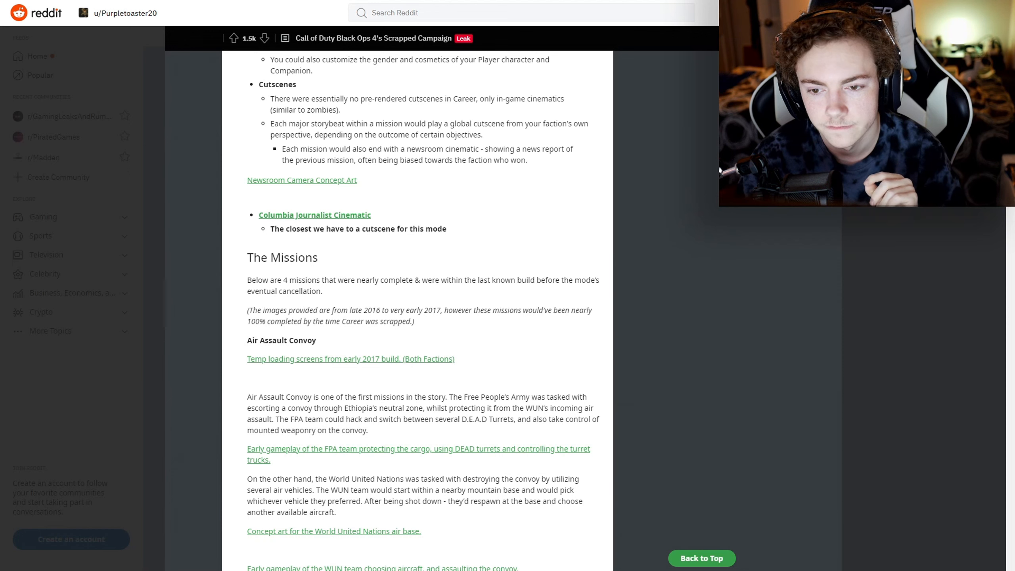
{"action": "scroll", "scroll_direction": "down", "scroll_amount": 3}
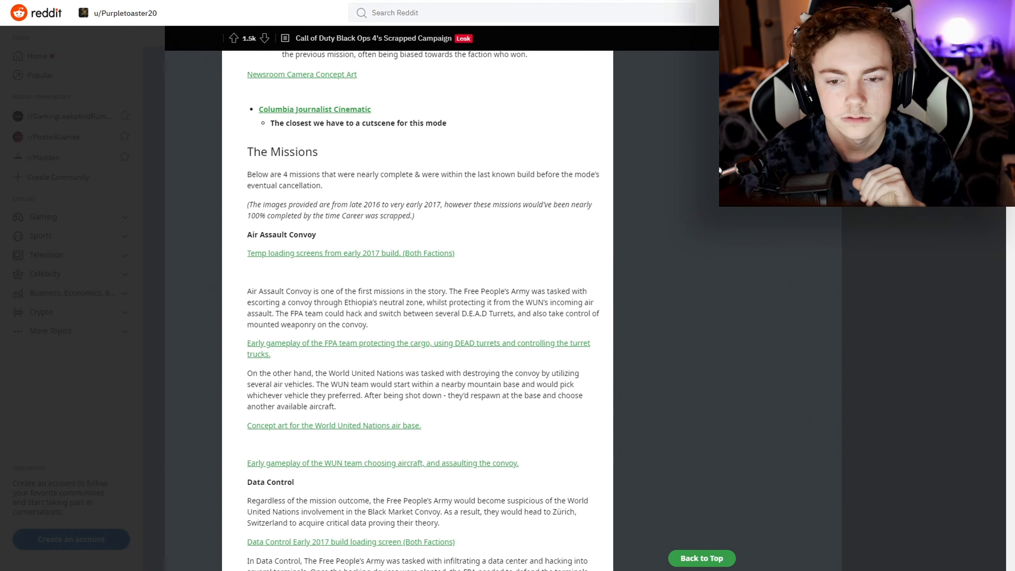
{"action": "scroll", "scroll_direction": "down", "scroll_amount": 3}
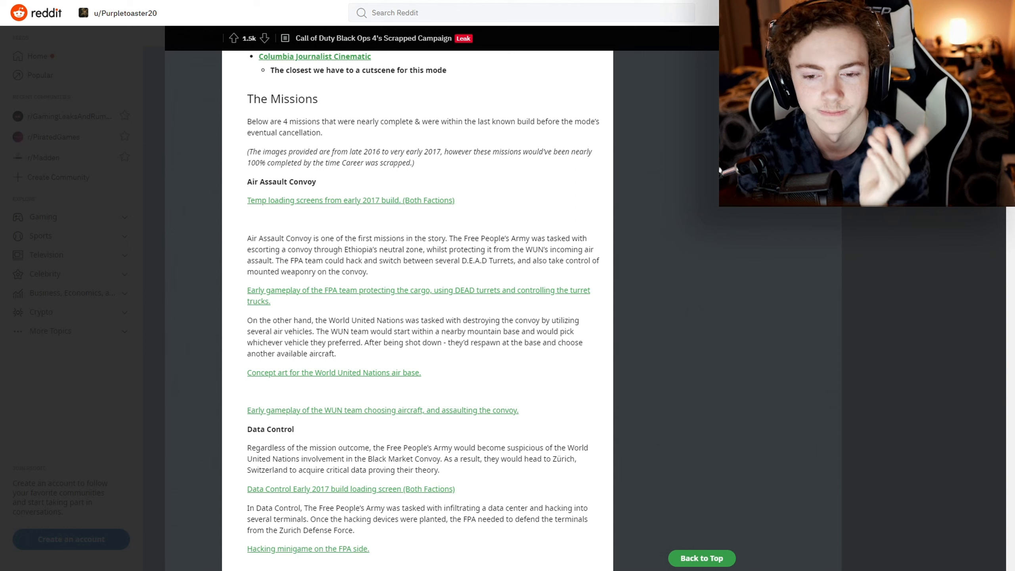
{"action": "scroll", "scroll_direction": "down", "scroll_amount": 3}
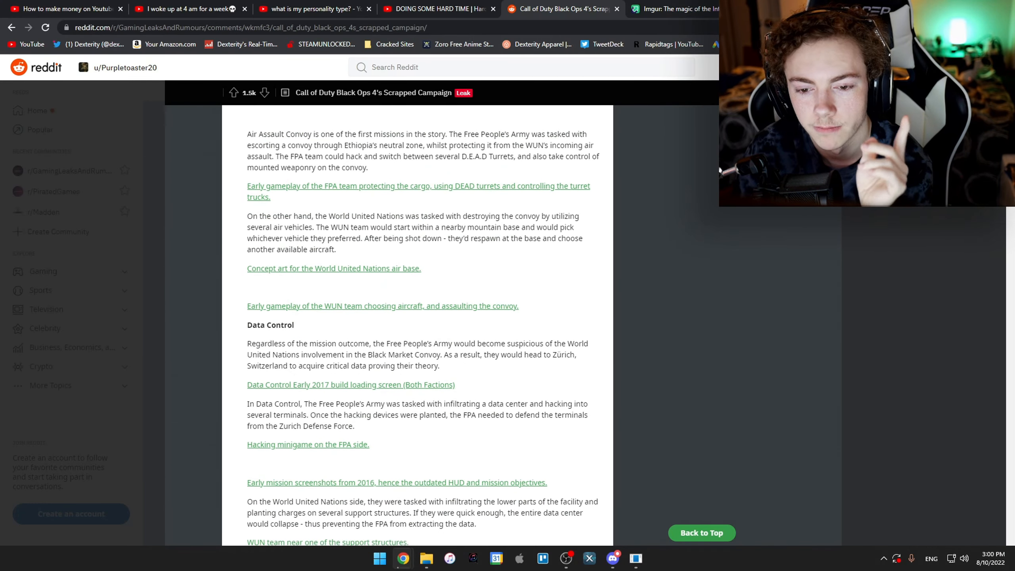
{"action": "key", "text": "f11"}
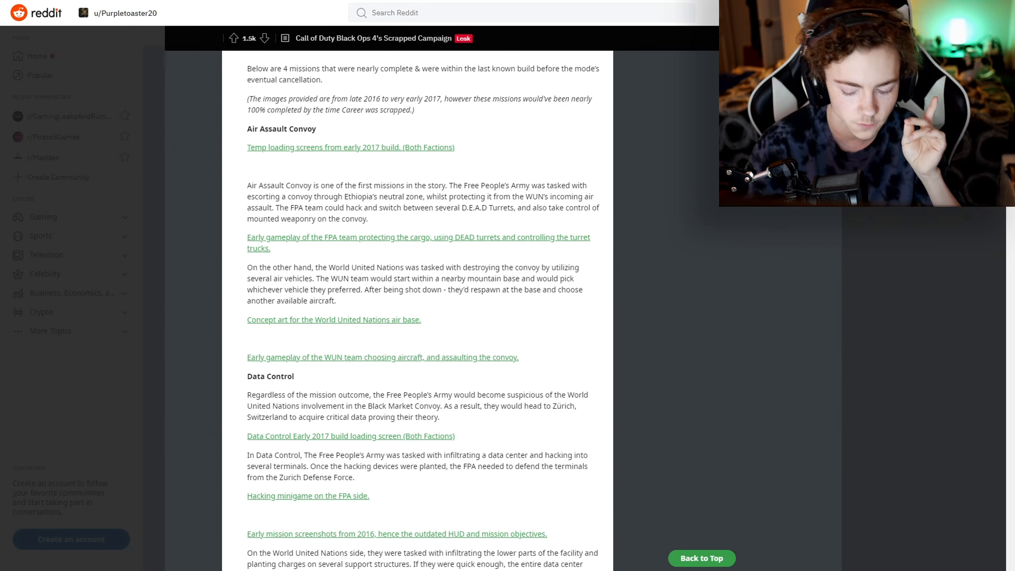
Step: Scroll past the mission-structure notes to the Data Escape mission and its map links
{"action": "scroll", "scroll_direction": "down", "scroll_amount": 3}
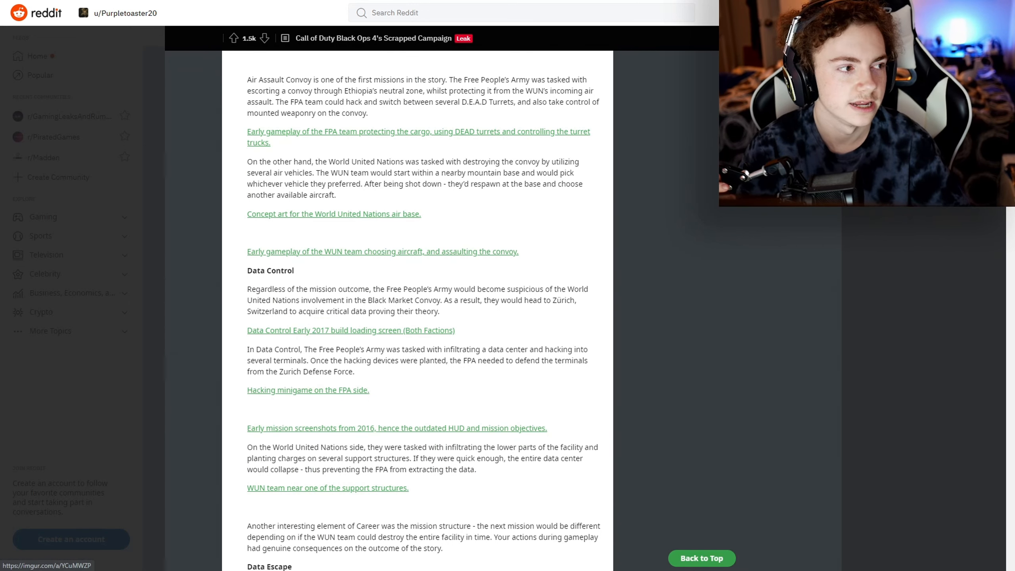
{"action": "scroll", "scroll_direction": "down", "scroll_amount": 3}
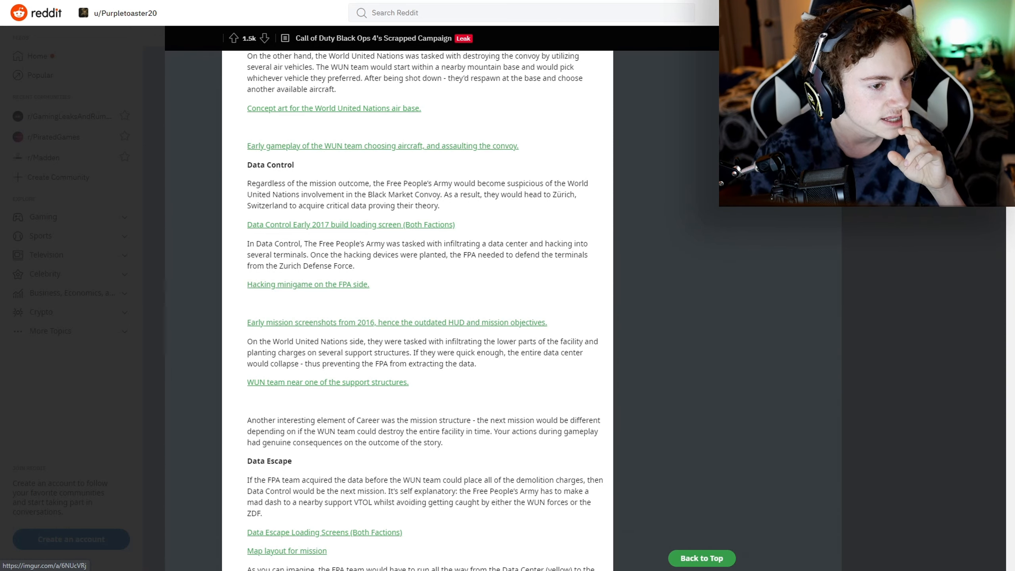
Step: Scroll down through the Data Escape mission into Snatch and Grab
{"action": "scroll", "scroll_direction": "down", "scroll_amount": 3}
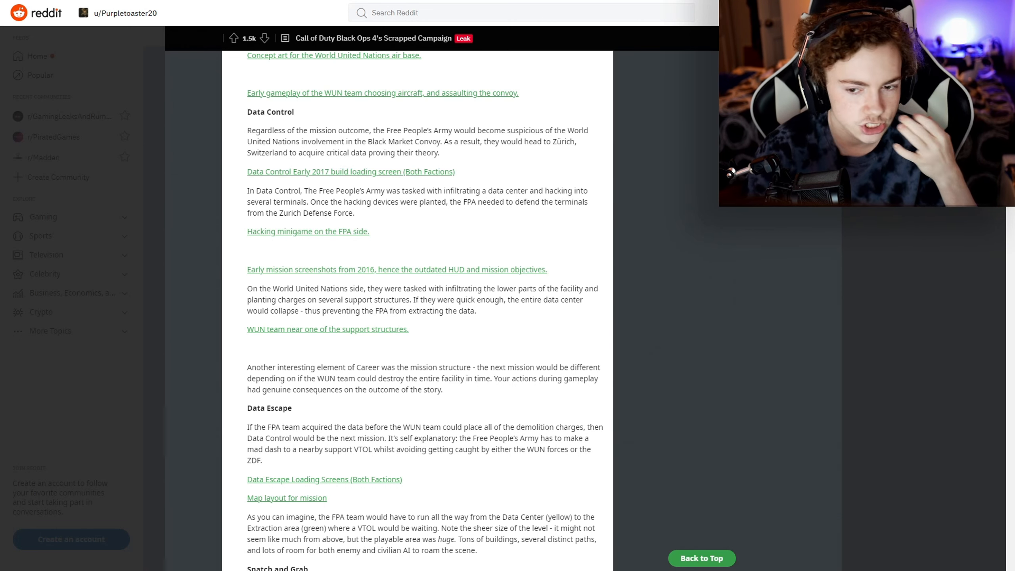
{"action": "scroll", "scroll_direction": "down", "scroll_amount": 3}
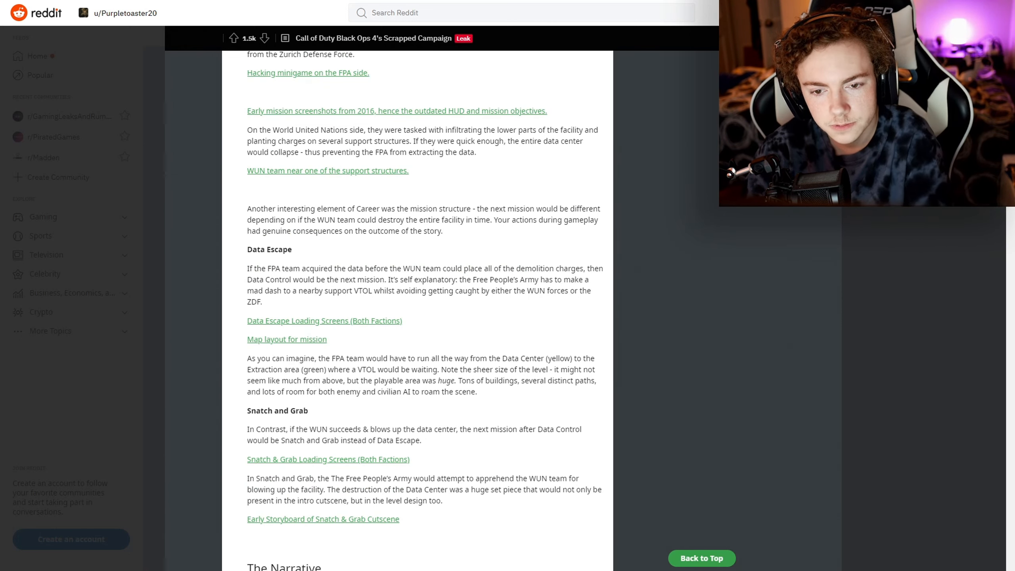
{"action": "scroll", "scroll_direction": "down", "scroll_amount": 3}
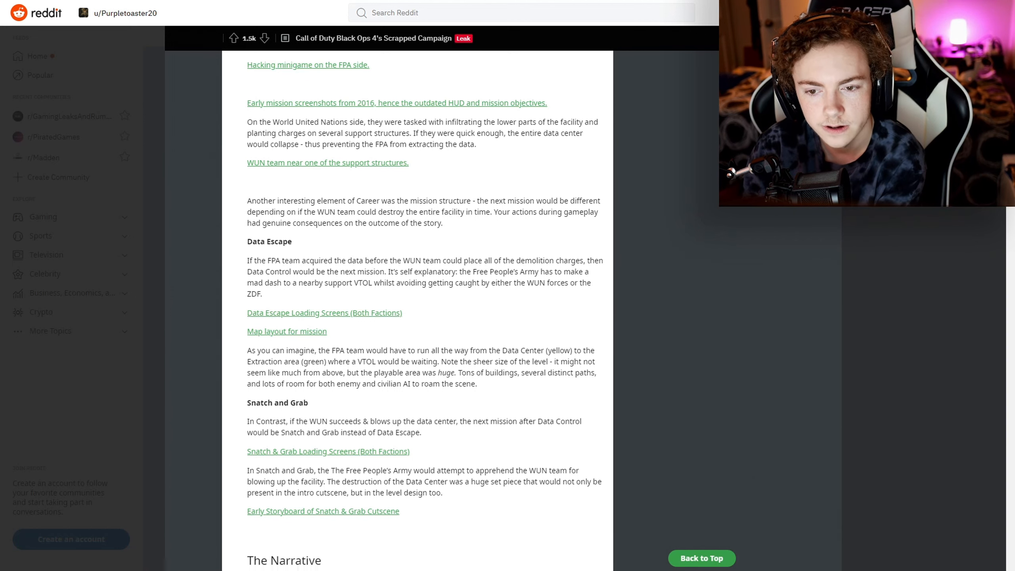
{"action": "scroll", "scroll_direction": "down", "scroll_amount": 3}
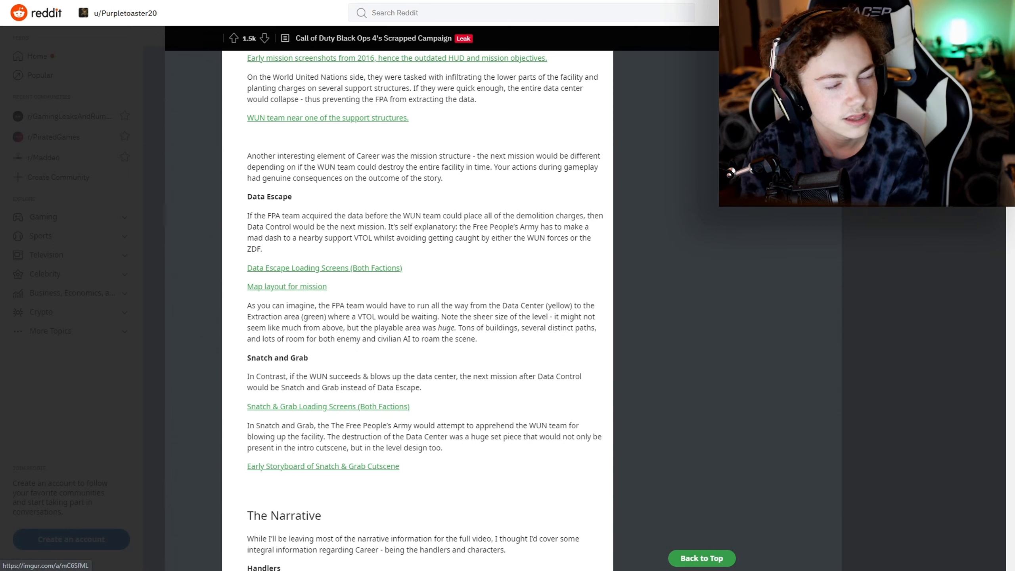
{"action": "scroll", "scroll_direction": "down", "scroll_amount": 3}
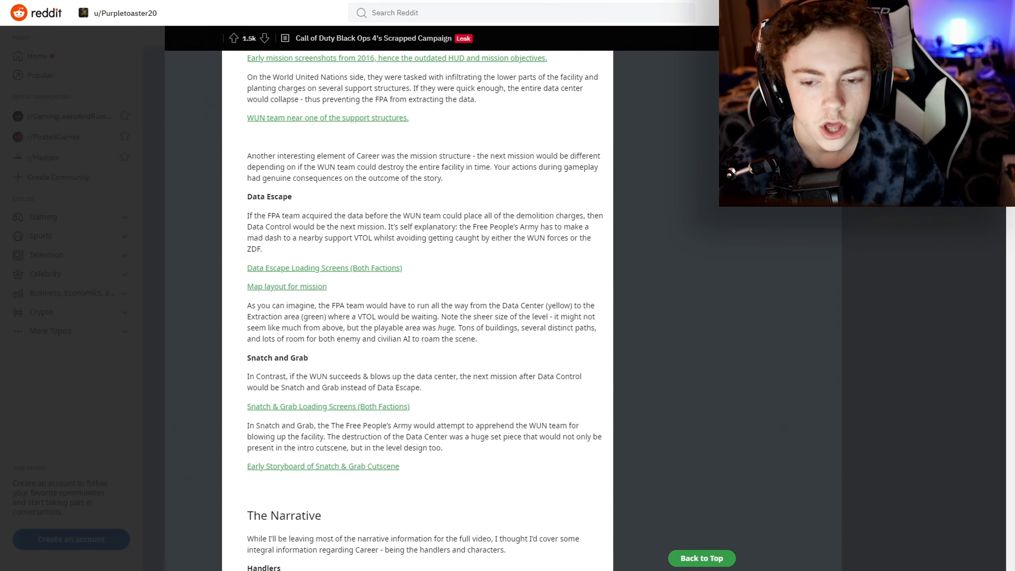
Step: Continue past Snatch and Grab to The Narrative and its handlers Sawyer and McQueen
{"action": "left_click_drag", "start_coordinate": [247, 196], "coordinate": [280, 216]}
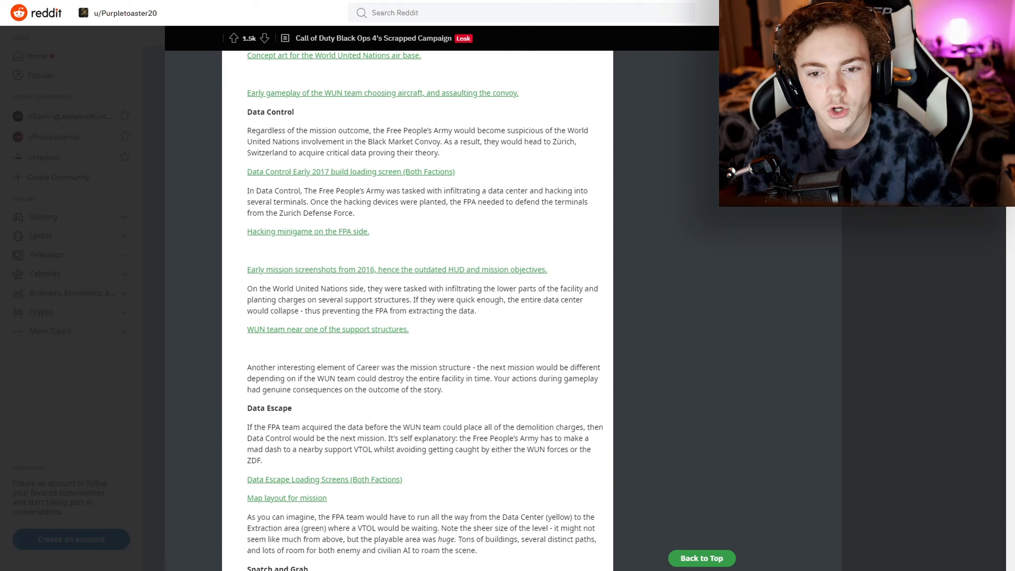
{"action": "scroll", "scroll_direction": "down", "scroll_amount": 3}
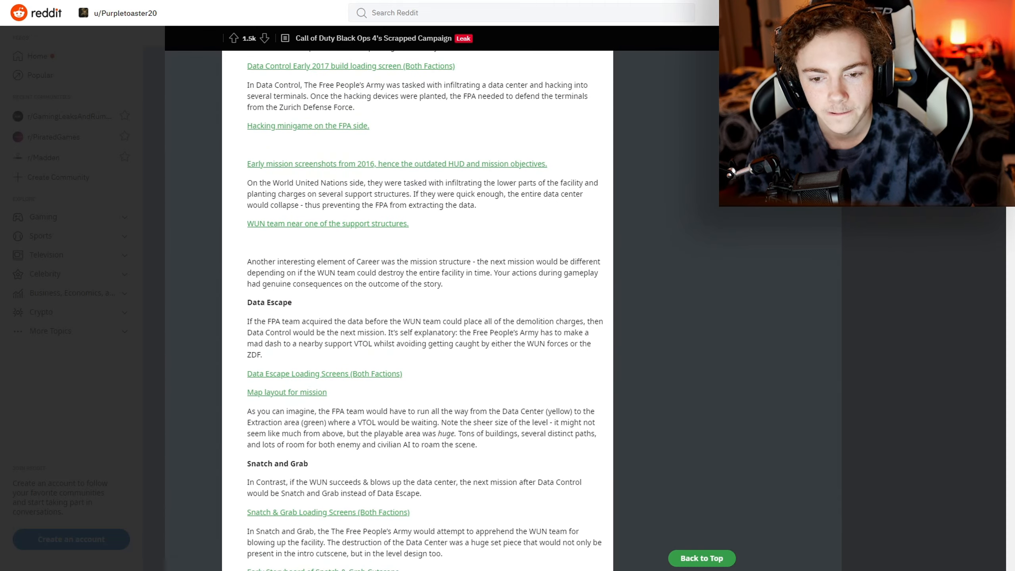
{"action": "scroll", "scroll_direction": "down", "scroll_amount": 3}
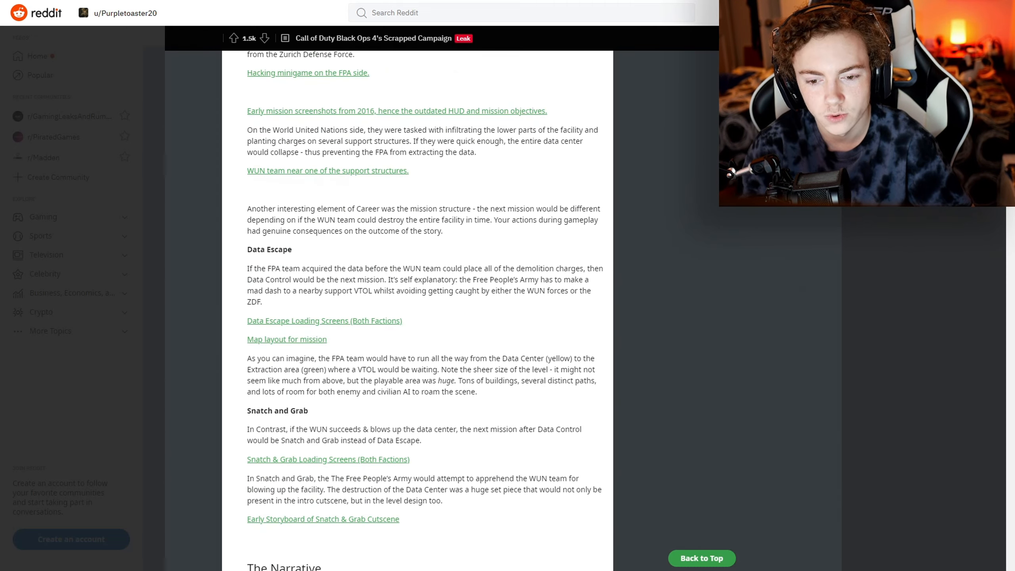
{"action": "scroll", "scroll_direction": "down", "scroll_amount": 3}
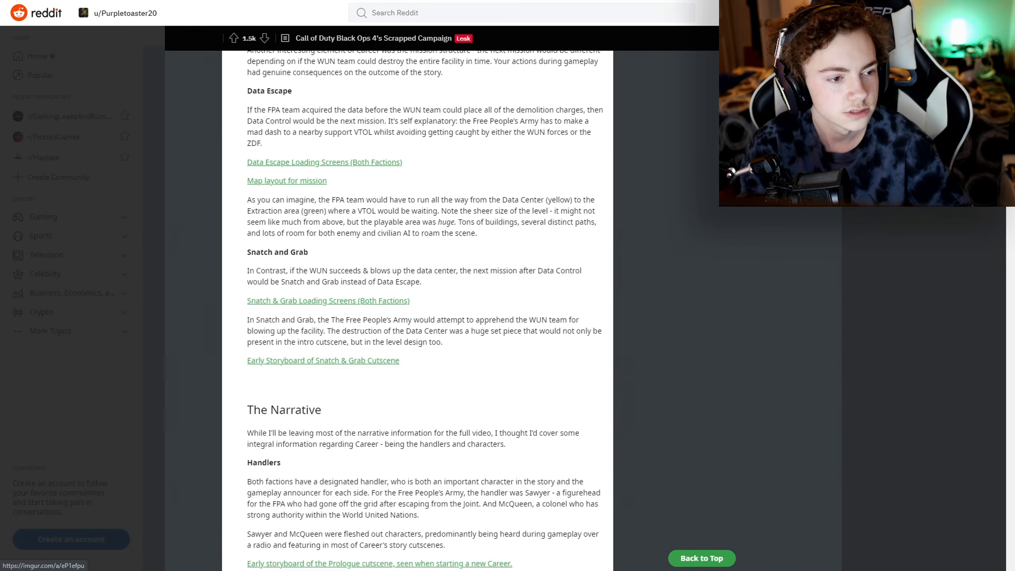
Step: Scroll down through Custom Game Modes, DLC Seasons and Nightmares until Final Thoughts appears
{"action": "scroll", "scroll_direction": "down", "scroll_amount": 3}
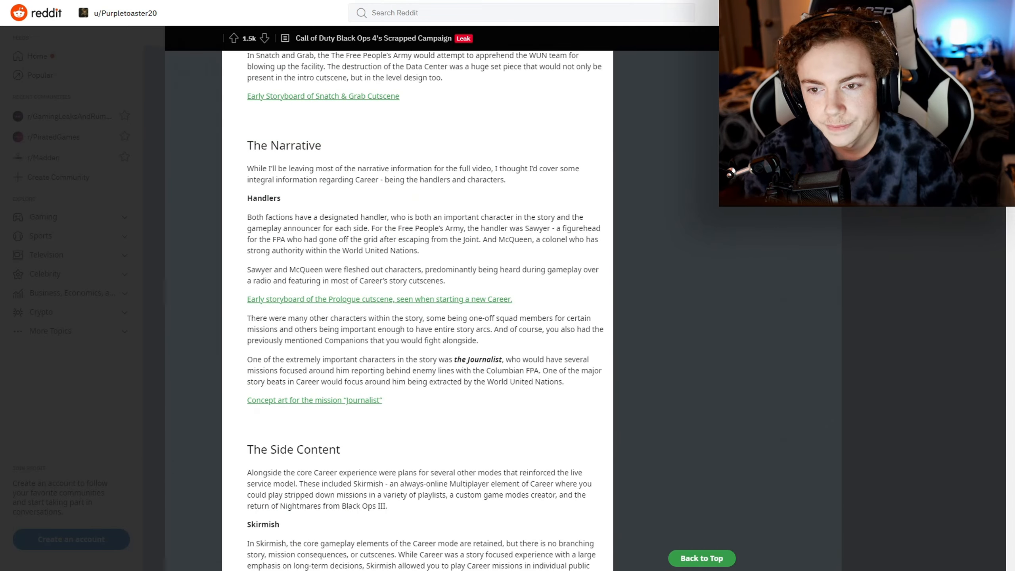
{"action": "scroll", "scroll_direction": "down", "scroll_amount": 3}
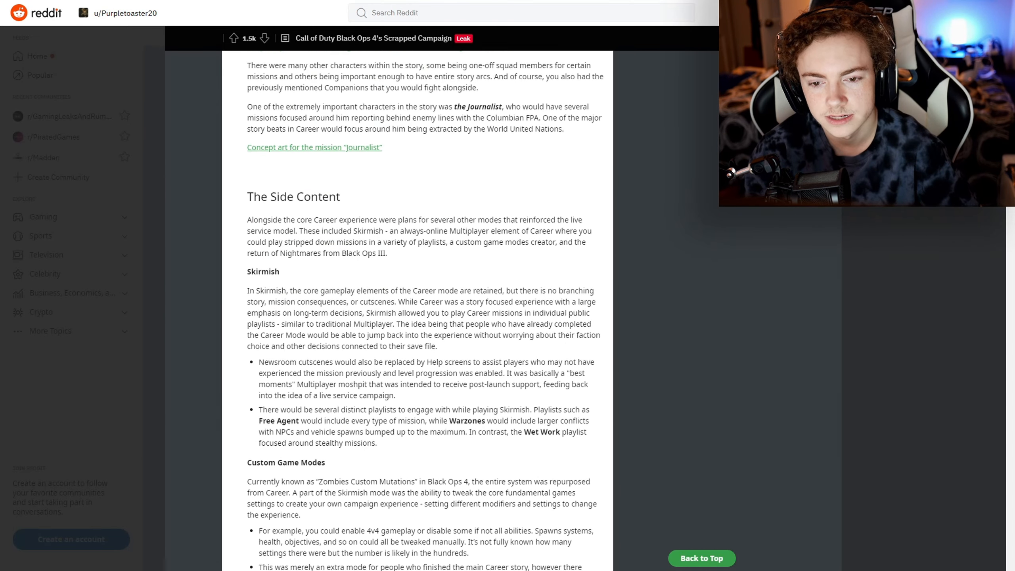
{"action": "scroll", "scroll_direction": "down", "scroll_amount": 3}
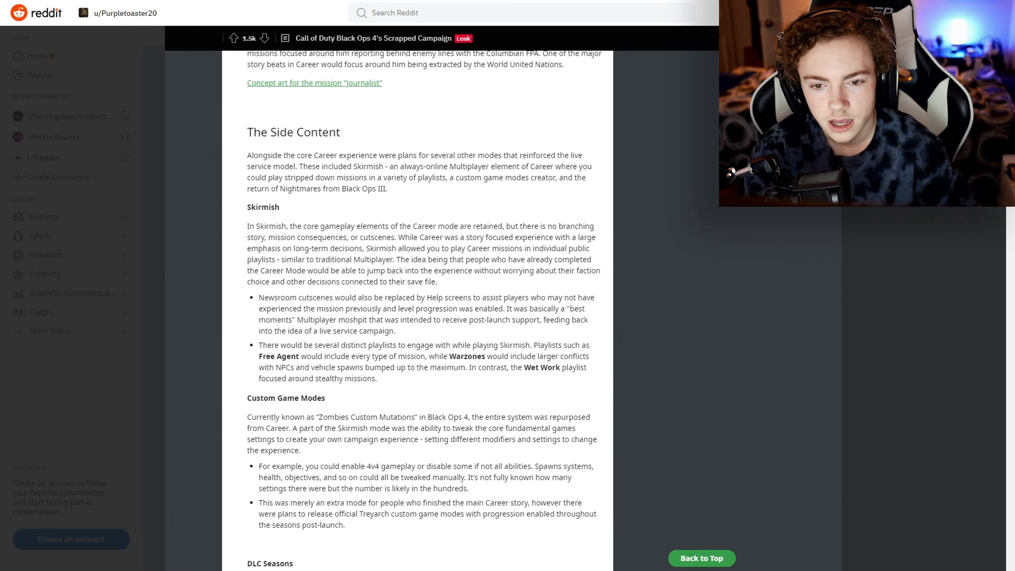
{"action": "scroll", "scroll_direction": "down", "scroll_amount": 3}
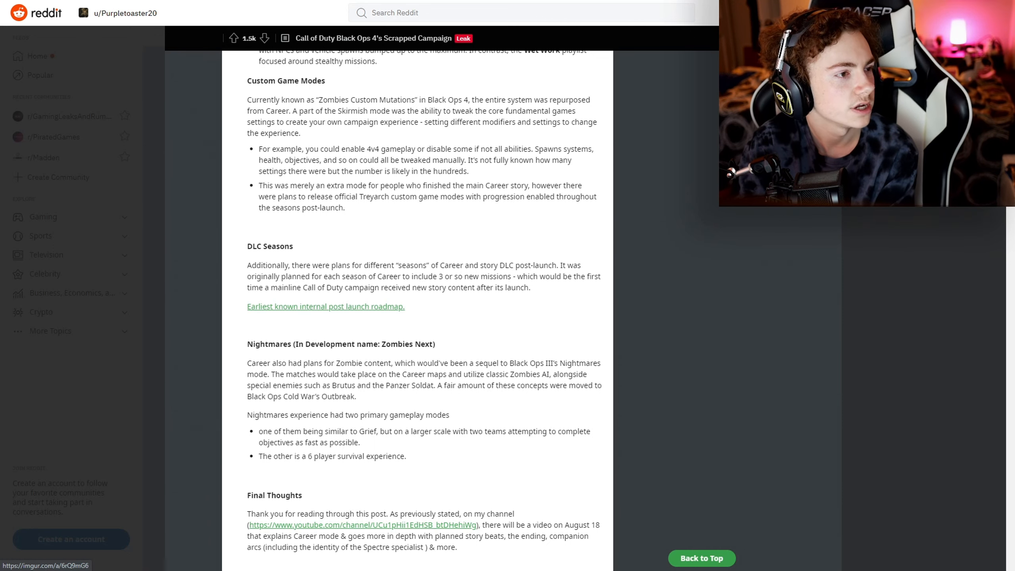
Step: Scroll past Final Thoughts to the comment box and stickied moderator comment
{"action": "scroll", "scroll_direction": "down", "scroll_amount": 3}
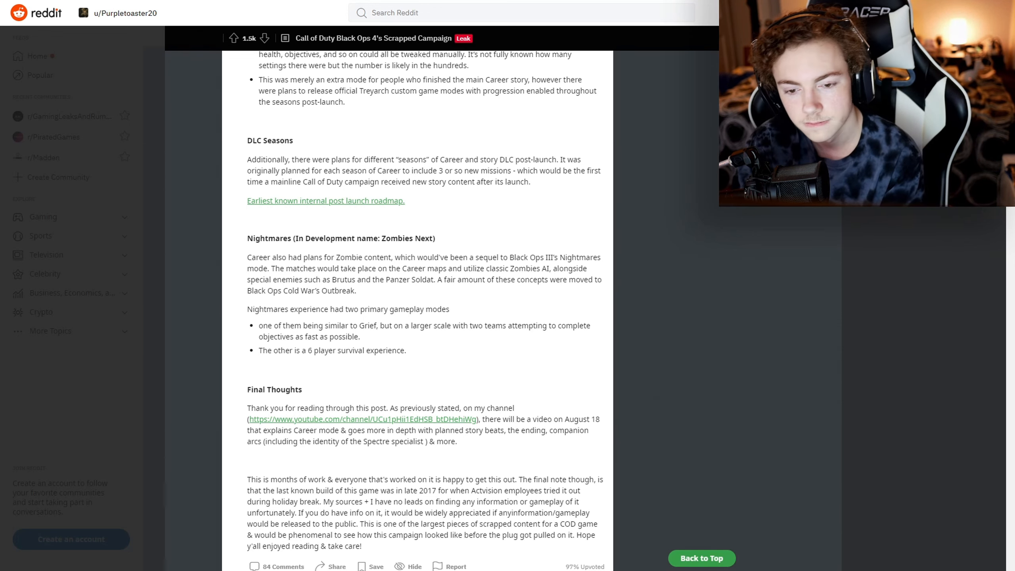
{"action": "scroll", "scroll_direction": "down", "scroll_amount": 3}
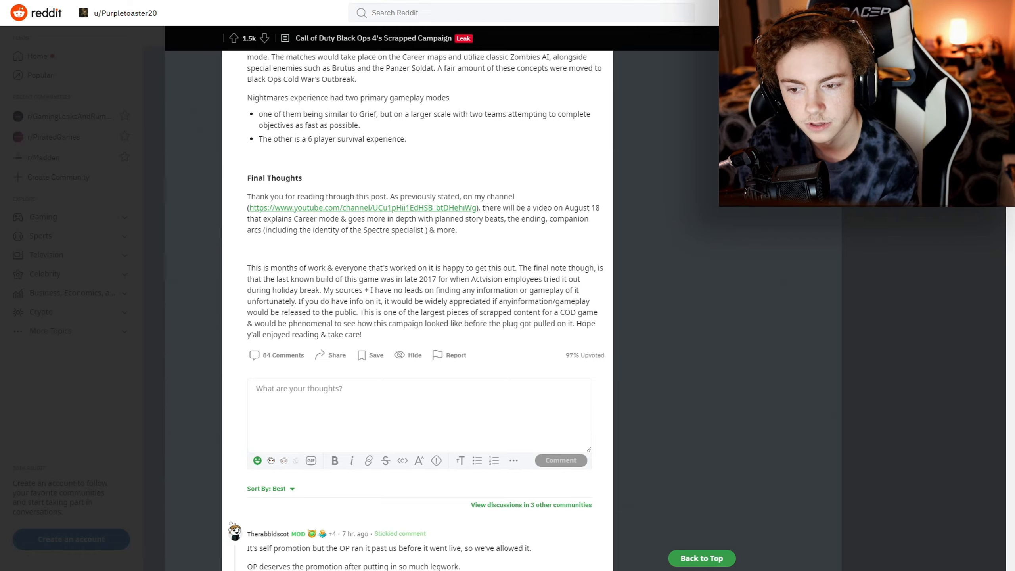
Step: Scroll back up to the post title, disclaimer and proof images list
{"action": "scroll", "scroll_direction": "down", "scroll_amount": 3}
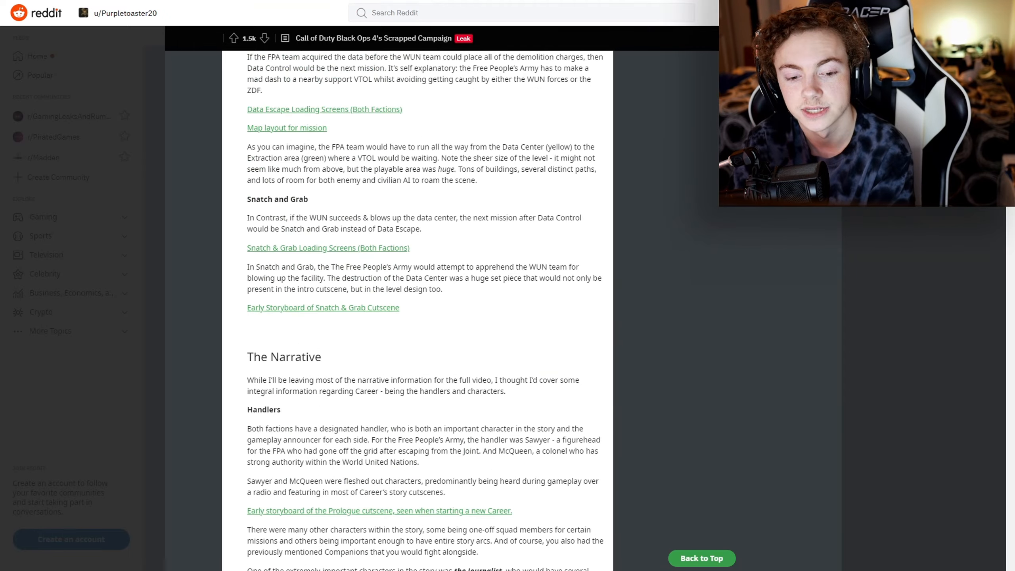
{"action": "scroll", "scroll_direction": "down", "scroll_amount": 3}
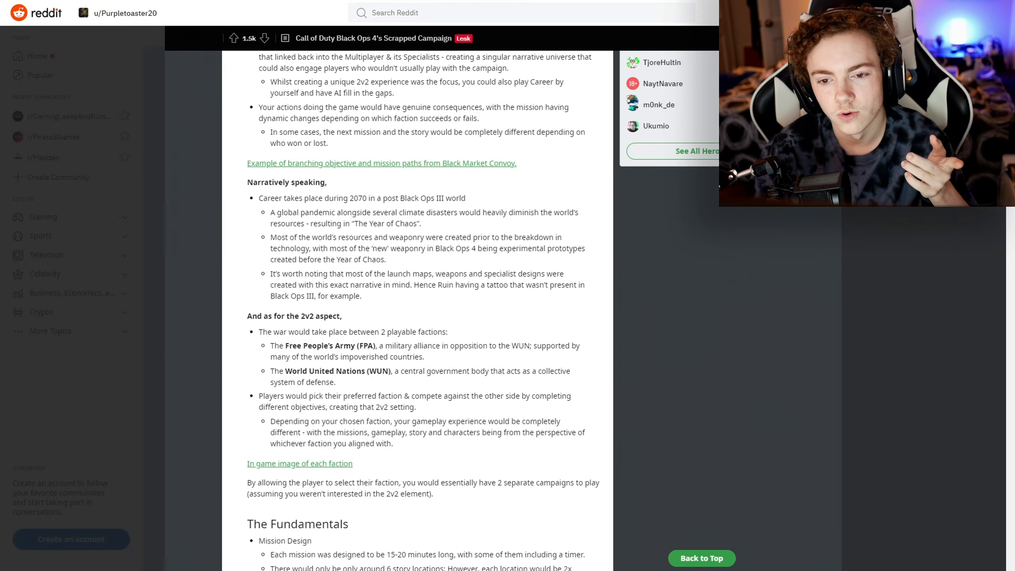
{"action": "scroll", "scroll_direction": "up", "scroll_amount": 3}
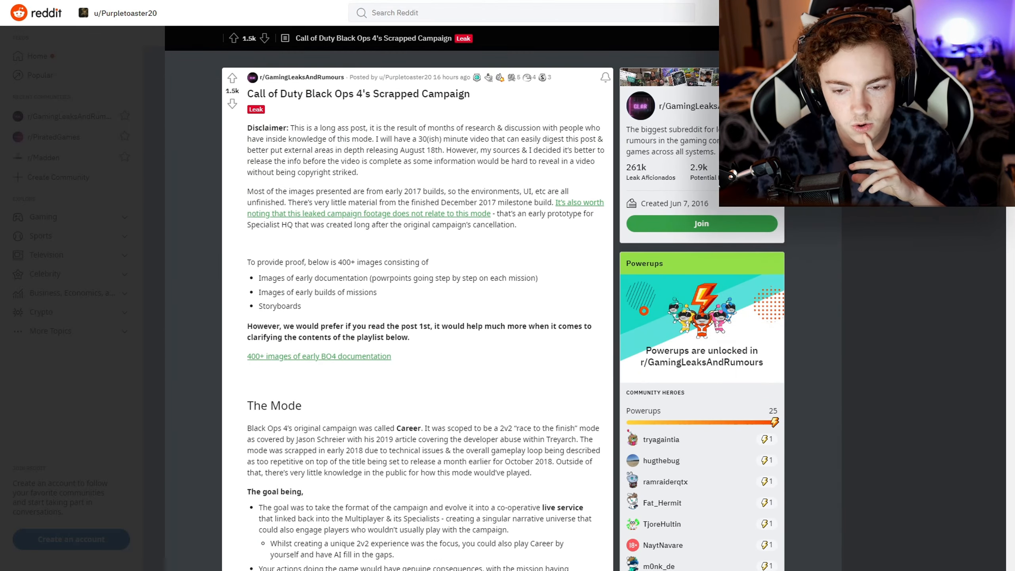